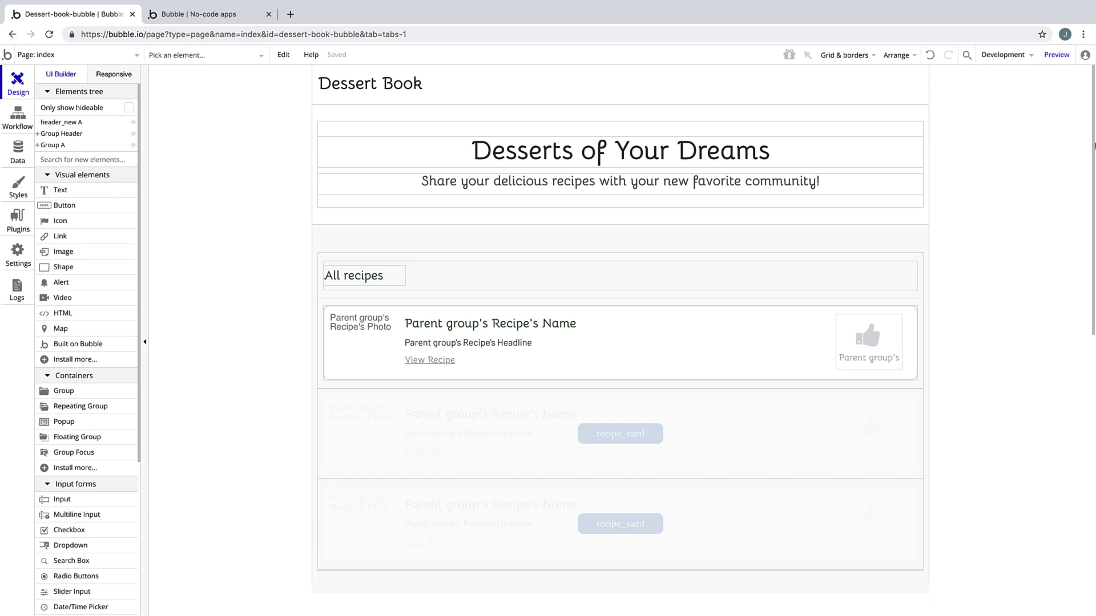
{"action": "mouse_move", "coordinate": [1078, 146]}
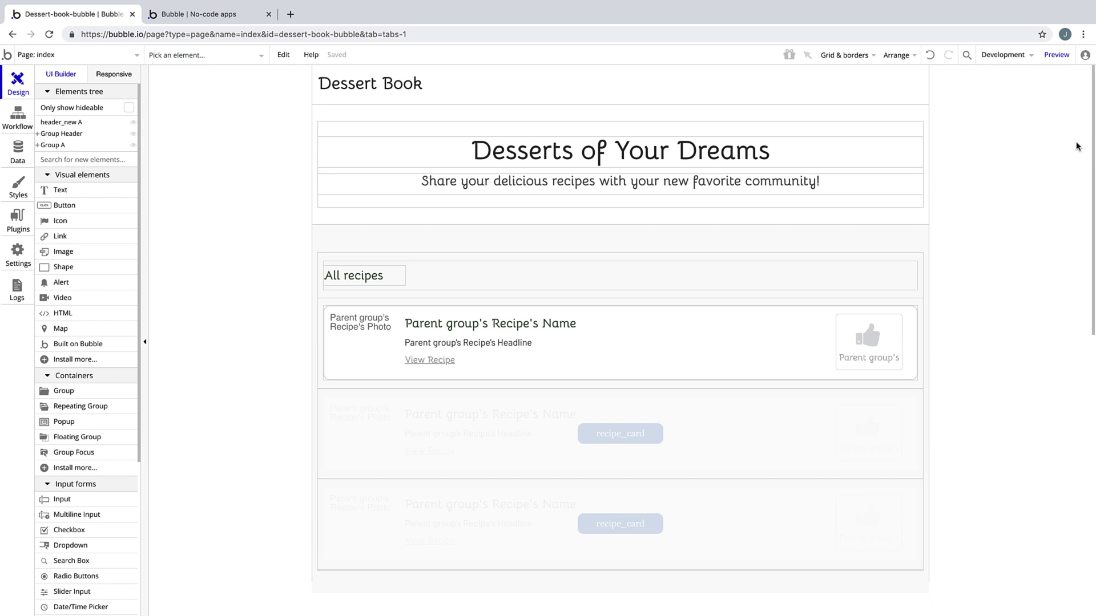
Drop a Dropdown element onto the right end of the All recipes header row
{"action": "left_click", "coordinate": [772, 396]}
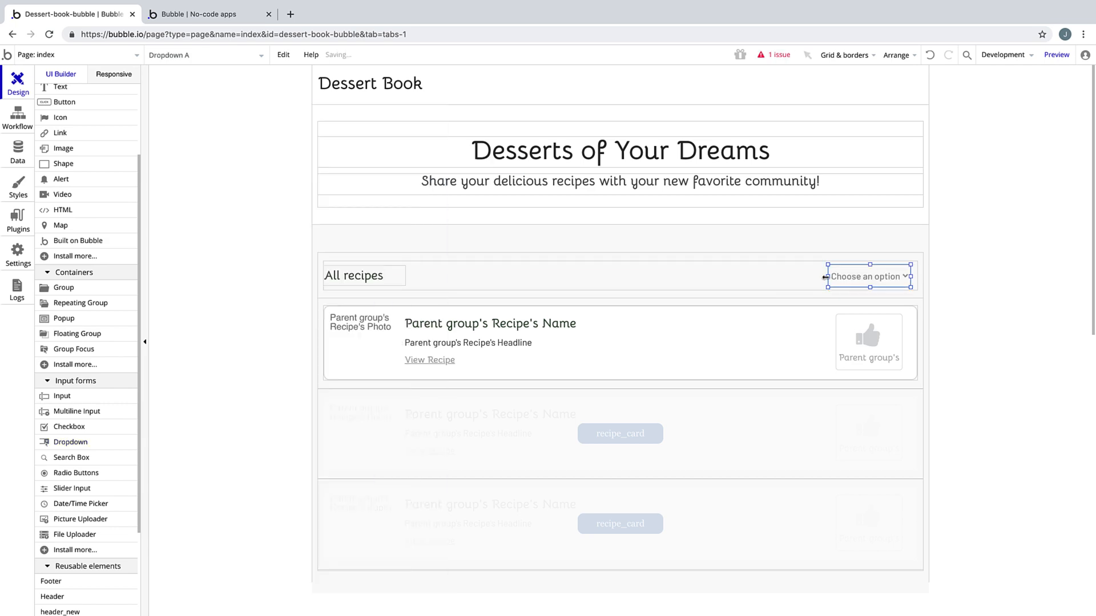
Set the dropdown placeholder to 'Sort Recipes' with choices Alphabetical, Most Recent, Most Popular
{"action": "double_click", "coordinate": [869, 276]}
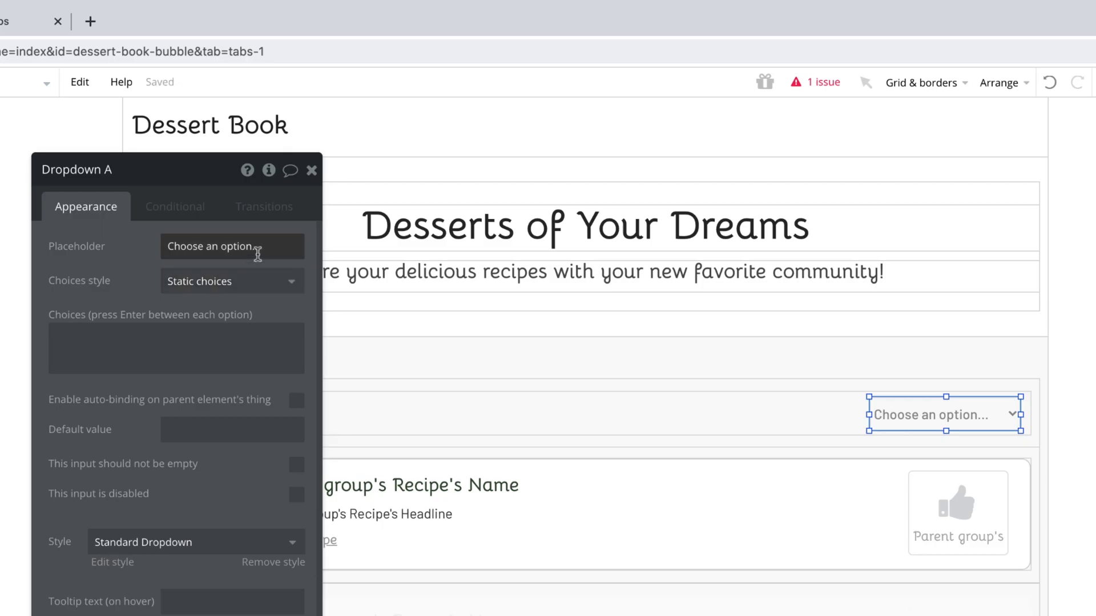
{"action": "left_click", "coordinate": [230, 247]}
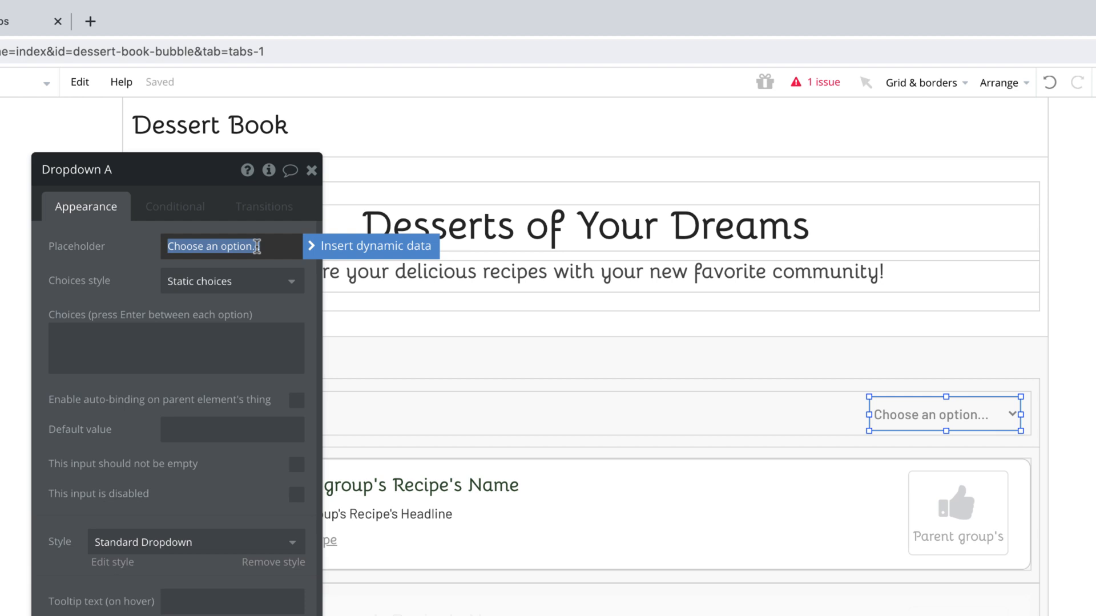
{"action": "type", "text": "Sort Recipes"}
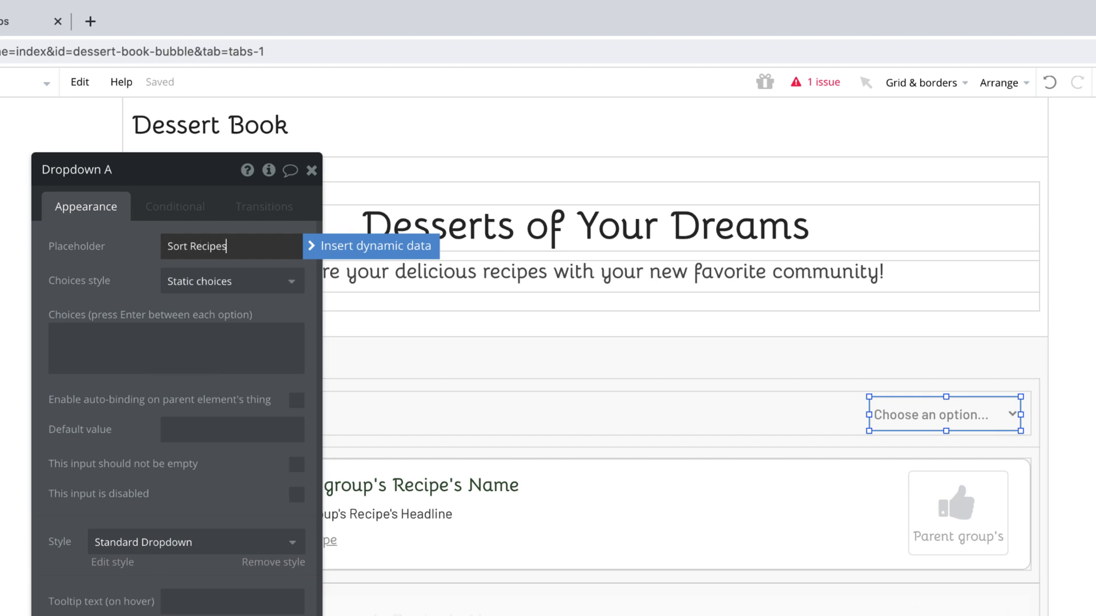
{"action": "type", "text": "Alphabetical"}
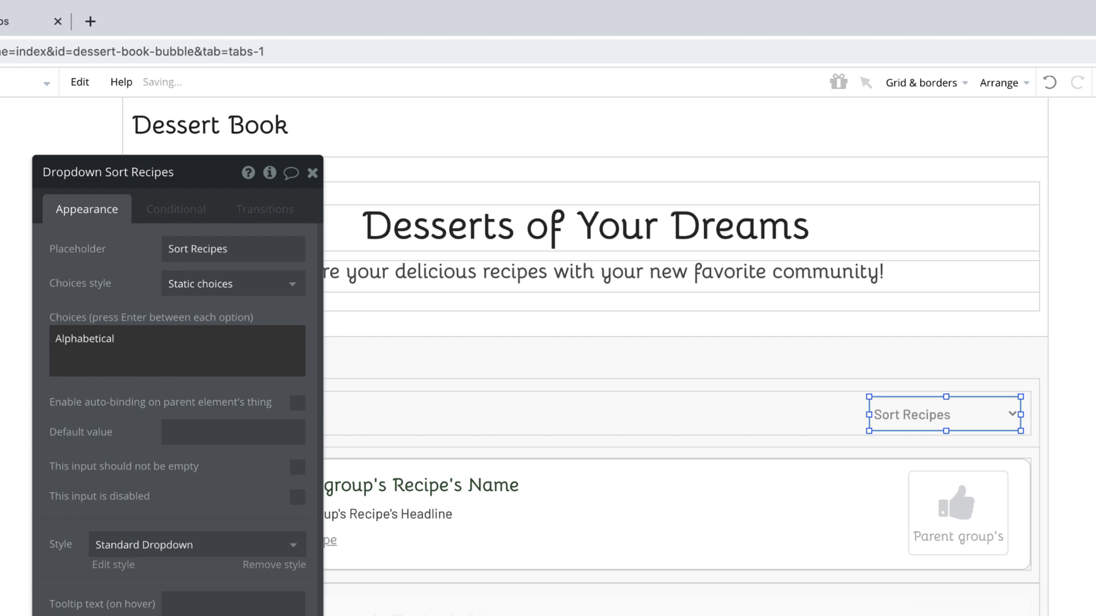
{"action": "type", "text": "Most Recent"}
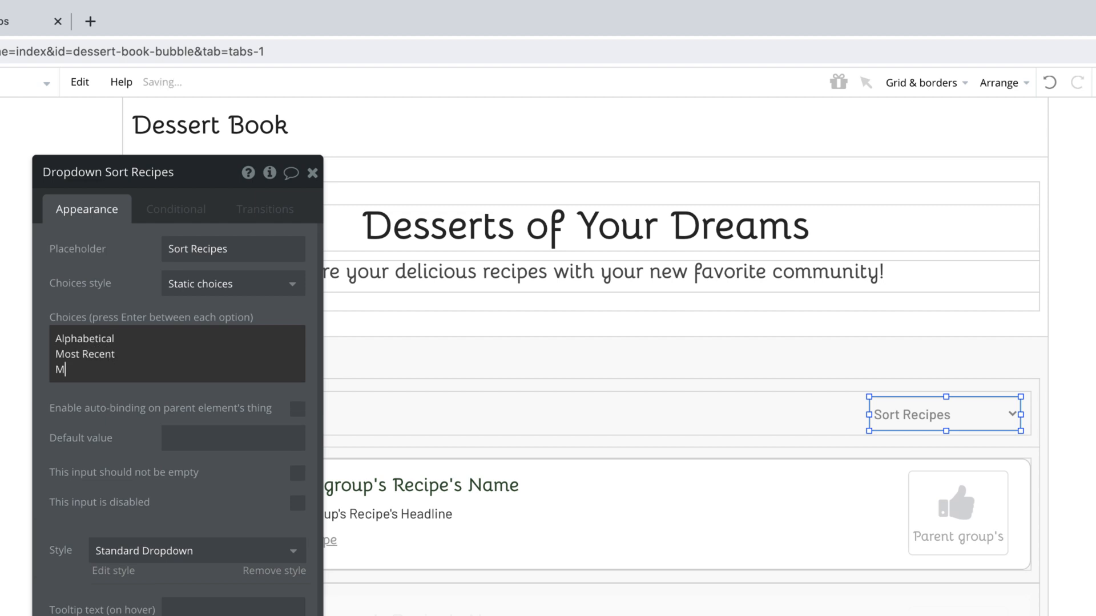
{"action": "type", "text": "ost Popular"}
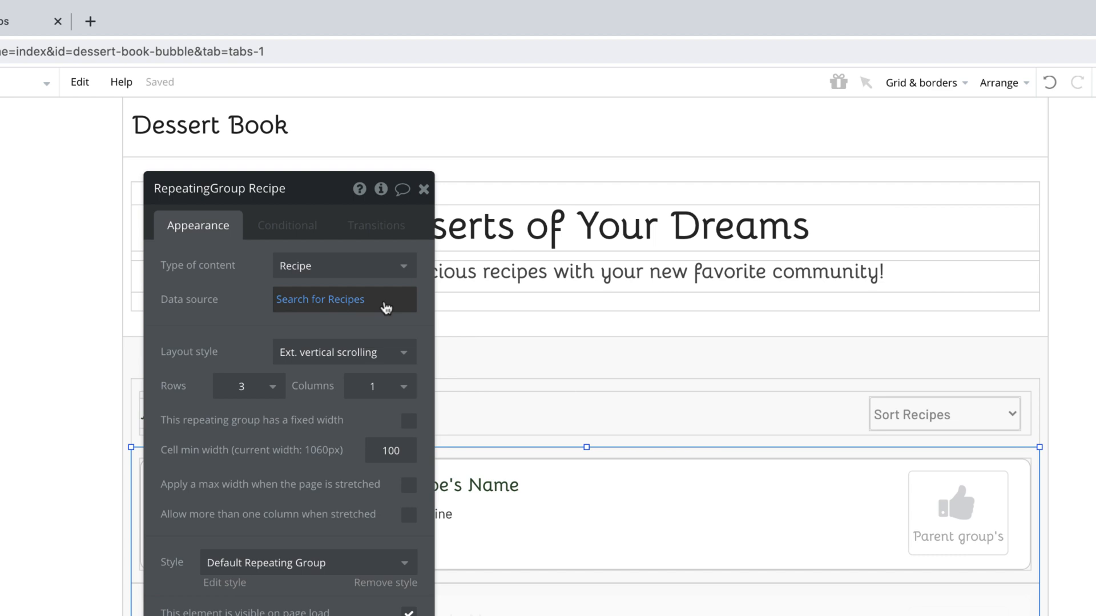
Copy the recipes search expression and add condition: Dropdown Sort Recipes's value is Alphabetical
{"action": "right_click", "coordinate": [343, 299]}
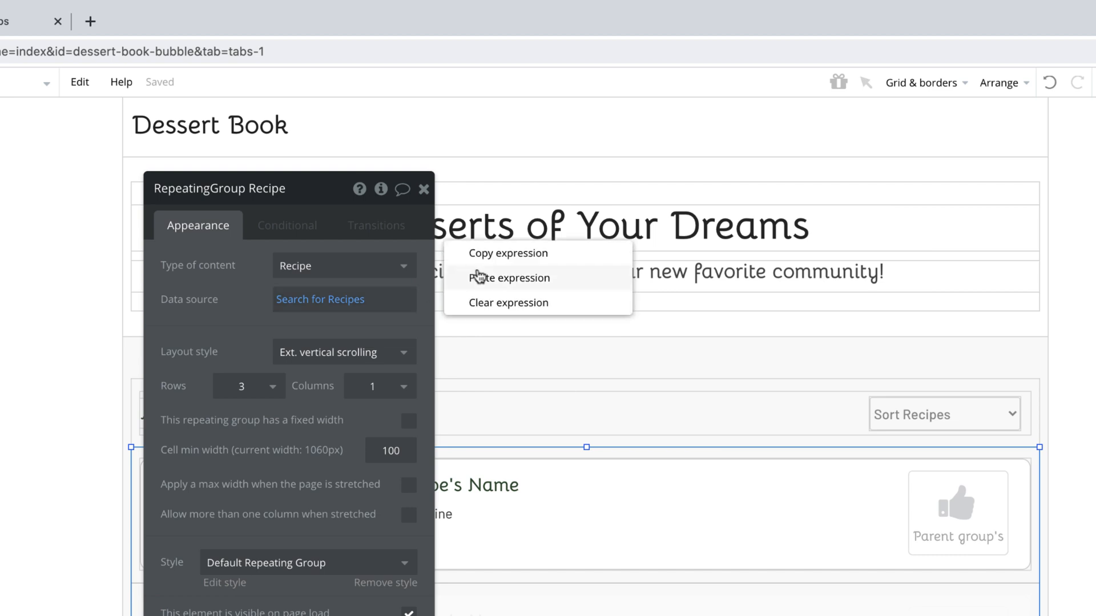
{"action": "left_click", "coordinate": [287, 225]}
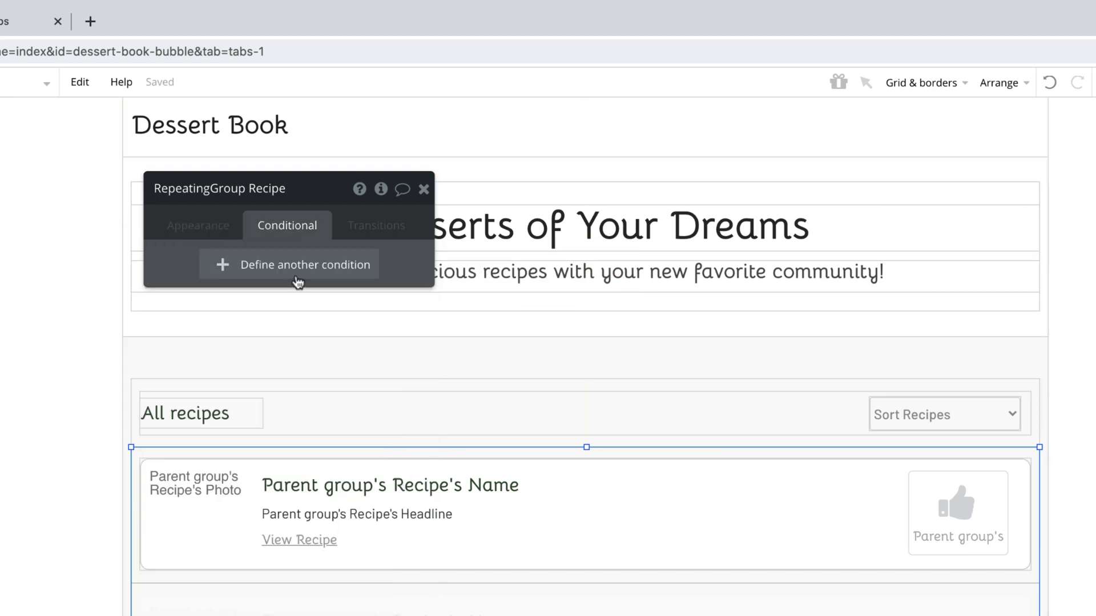
{"action": "left_click", "coordinate": [289, 264]}
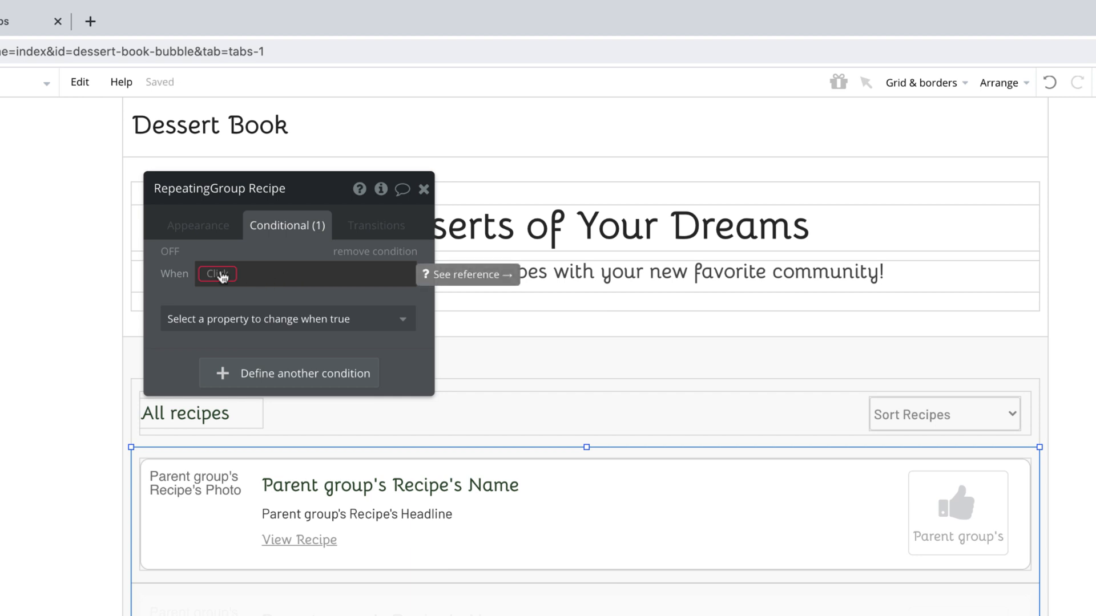
{"action": "type", "text": "drop"}
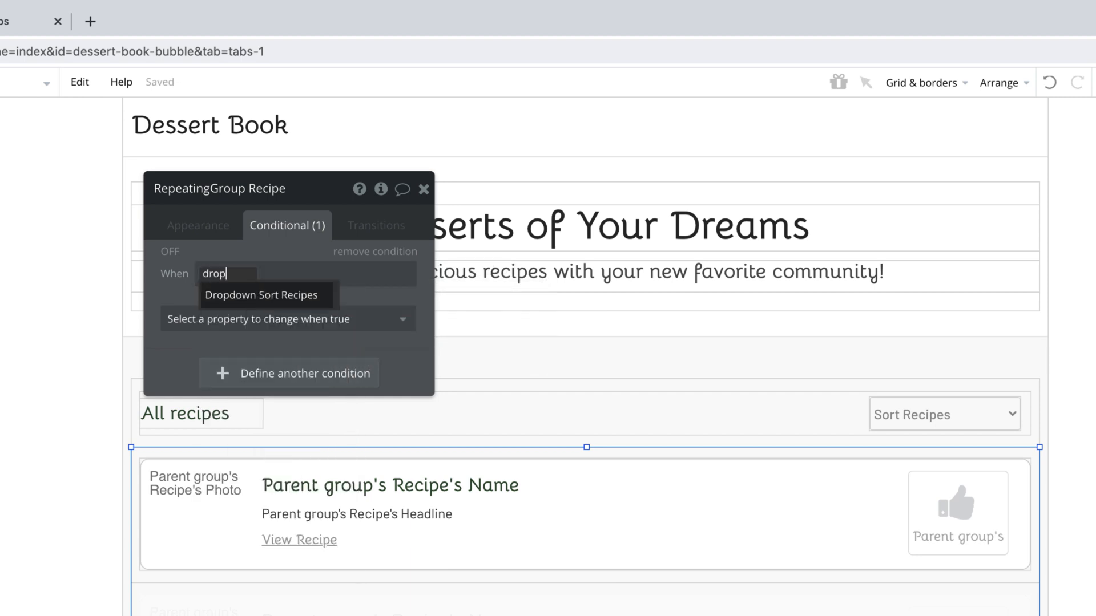
{"action": "left_click", "coordinate": [261, 296]}
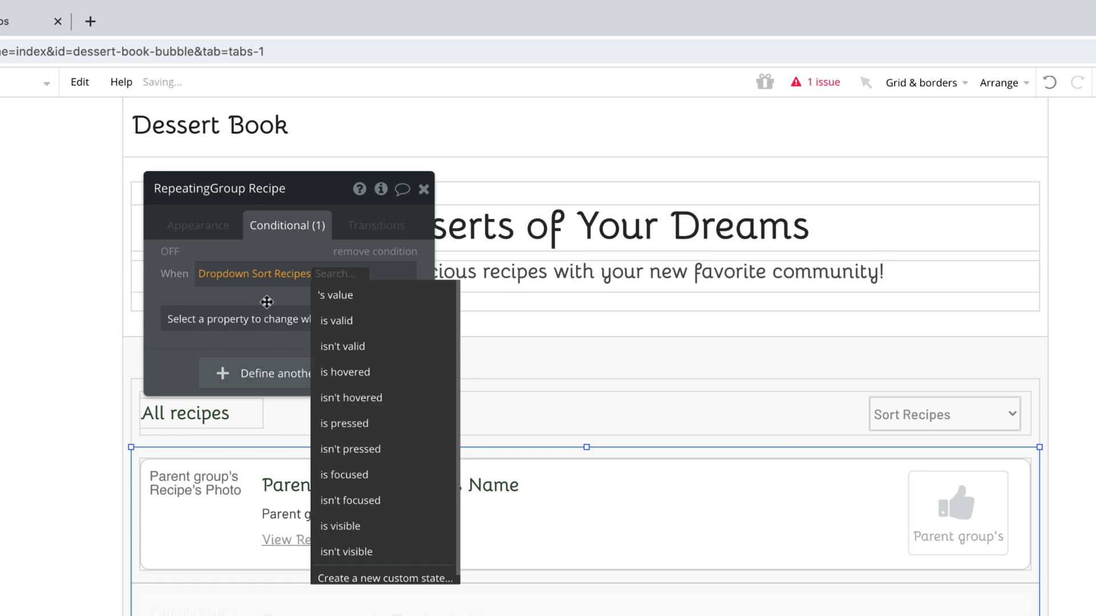
{"action": "left_click", "coordinate": [333, 294]}
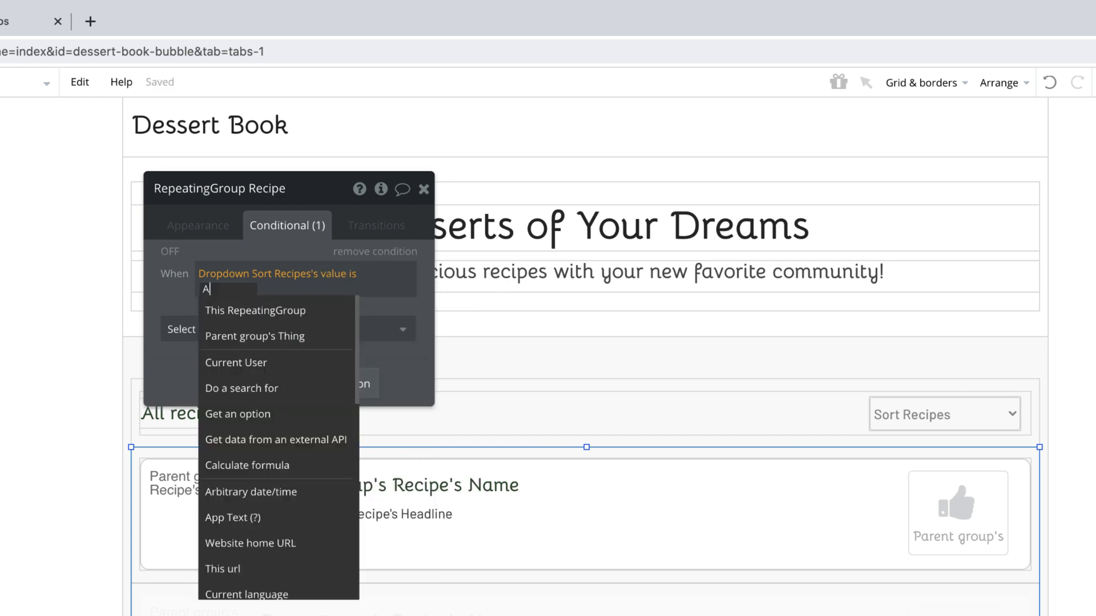
{"action": "type", "text": "Alphabetical"}
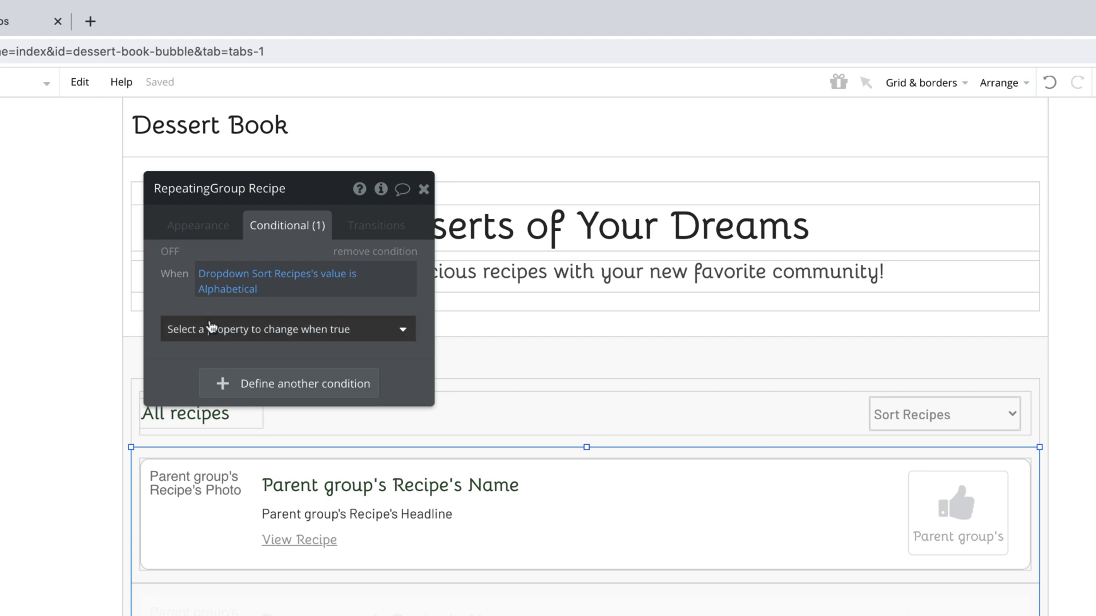
Make the Alphabetical condition's data source Search for Recipes sorted by Name, descending no
{"action": "left_click", "coordinate": [287, 330]}
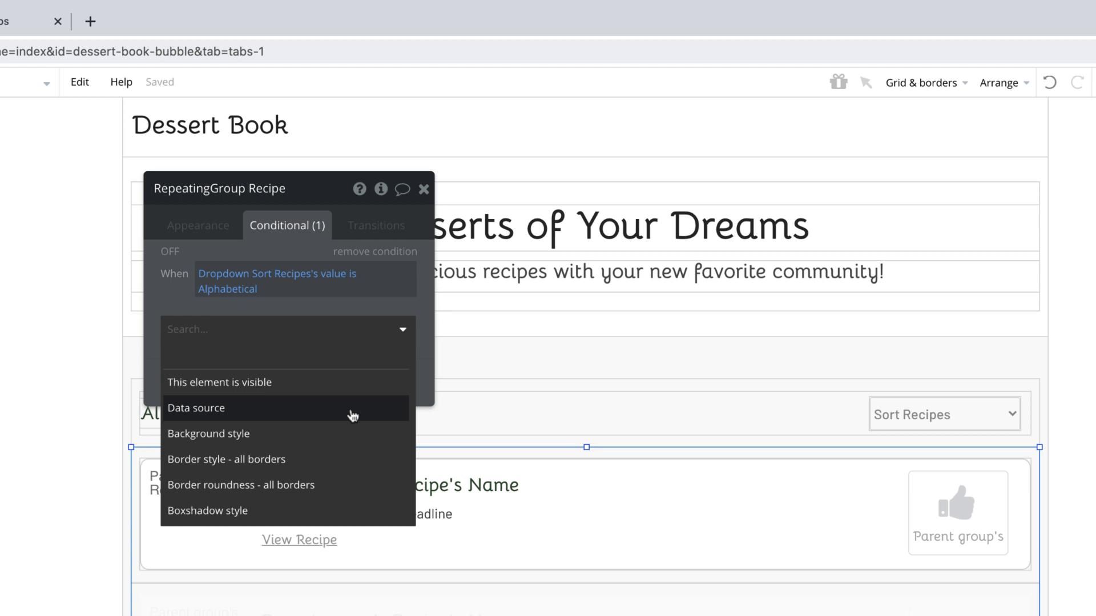
{"action": "left_click", "coordinate": [196, 408]}
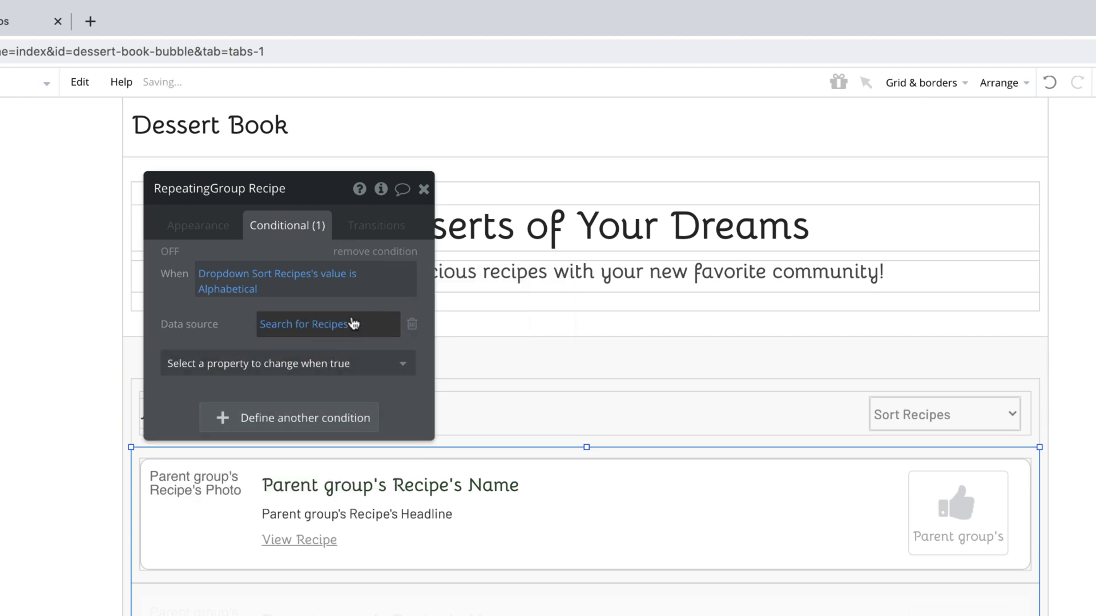
{"action": "left_click", "coordinate": [303, 323]}
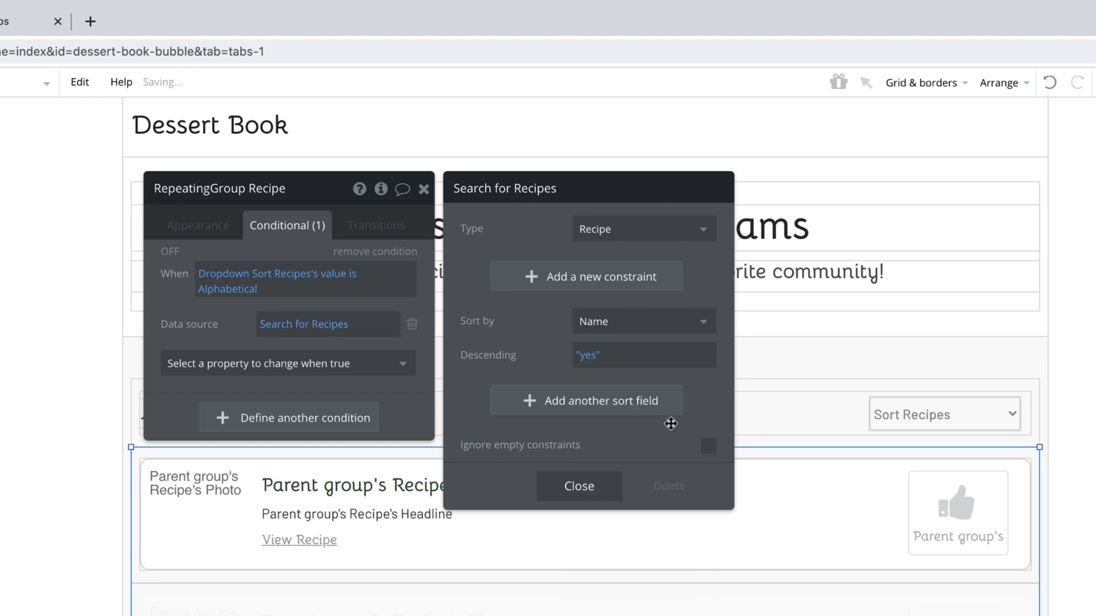
{"action": "type", "text": "\"no\""}
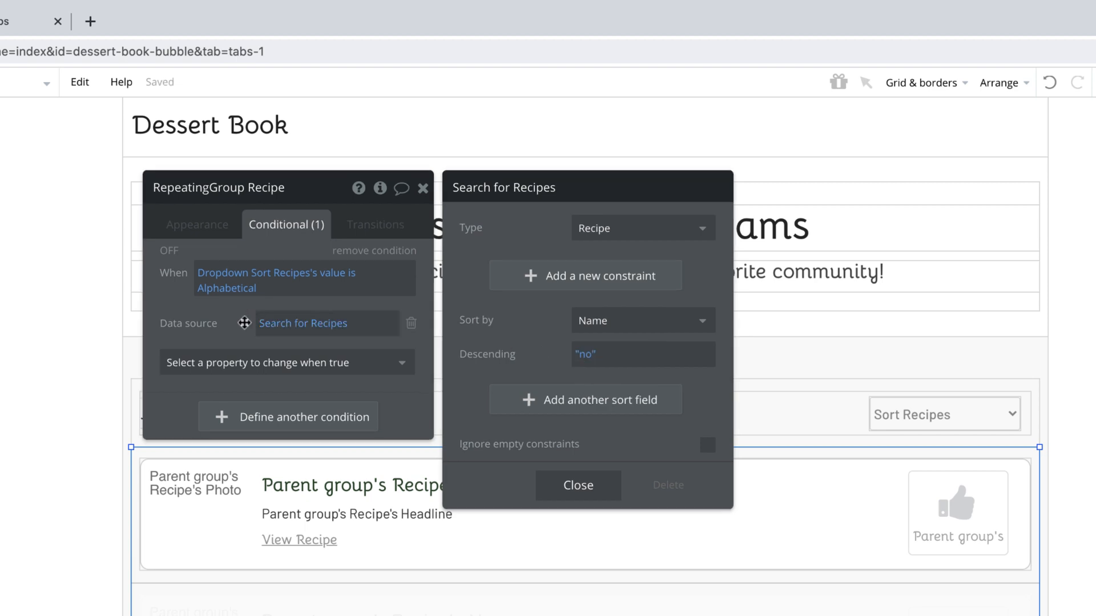
{"action": "left_click", "coordinate": [577, 485]}
{"action": "type", "text": "dropd"}
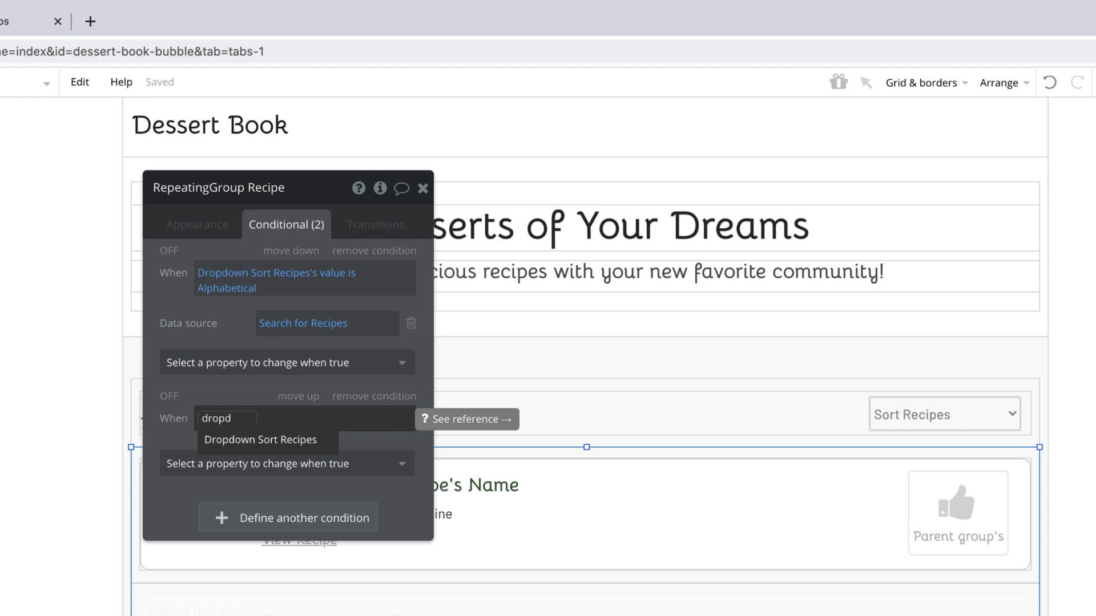
Add a condition for Dropdown Sort Recipes's value being Most Recent, sorting by Created Date
{"action": "left_click", "coordinate": [260, 439]}
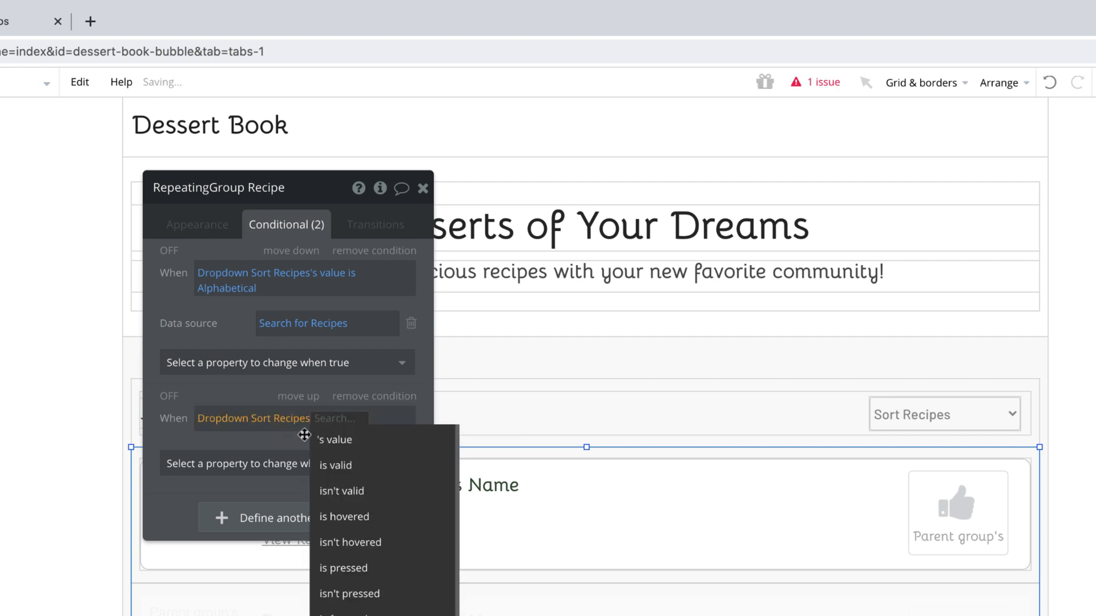
{"action": "left_click", "coordinate": [335, 439]}
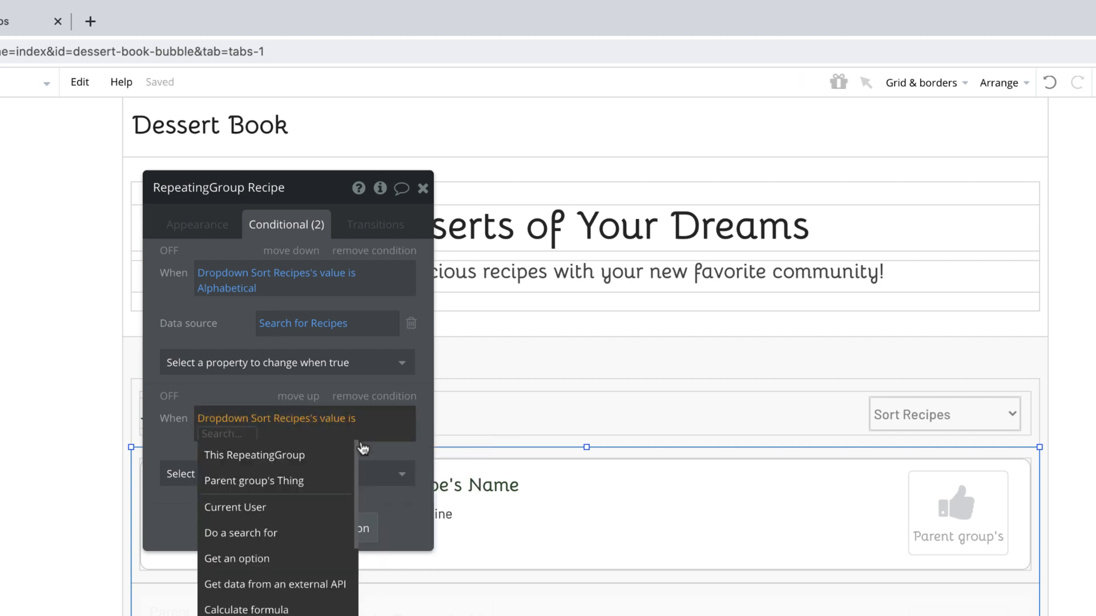
{"action": "type", "text": "Most"}
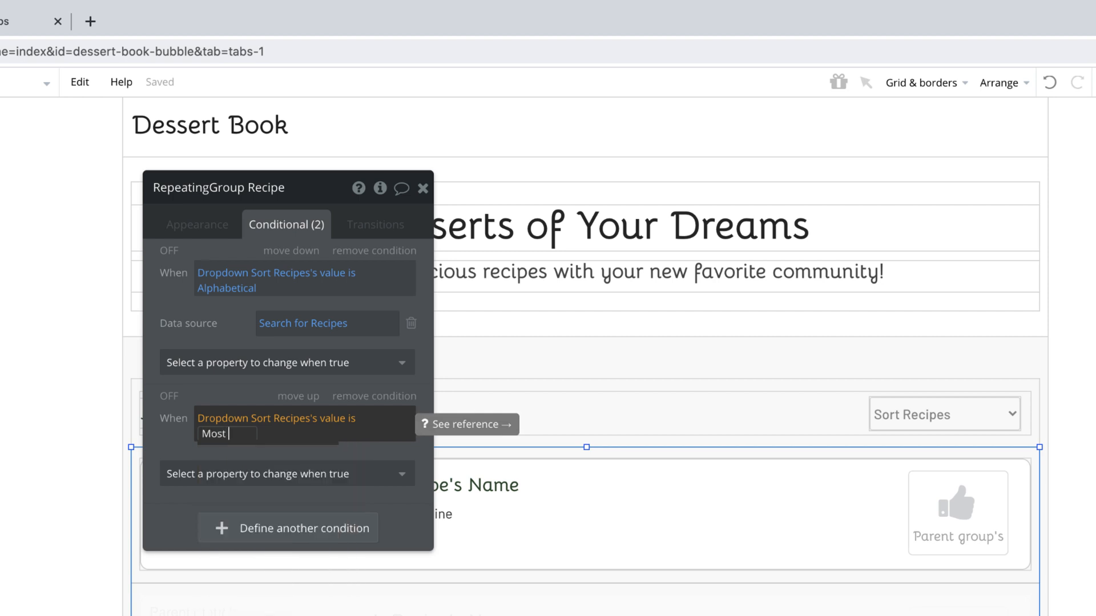
{"action": "left_click", "coordinate": [286, 474]}
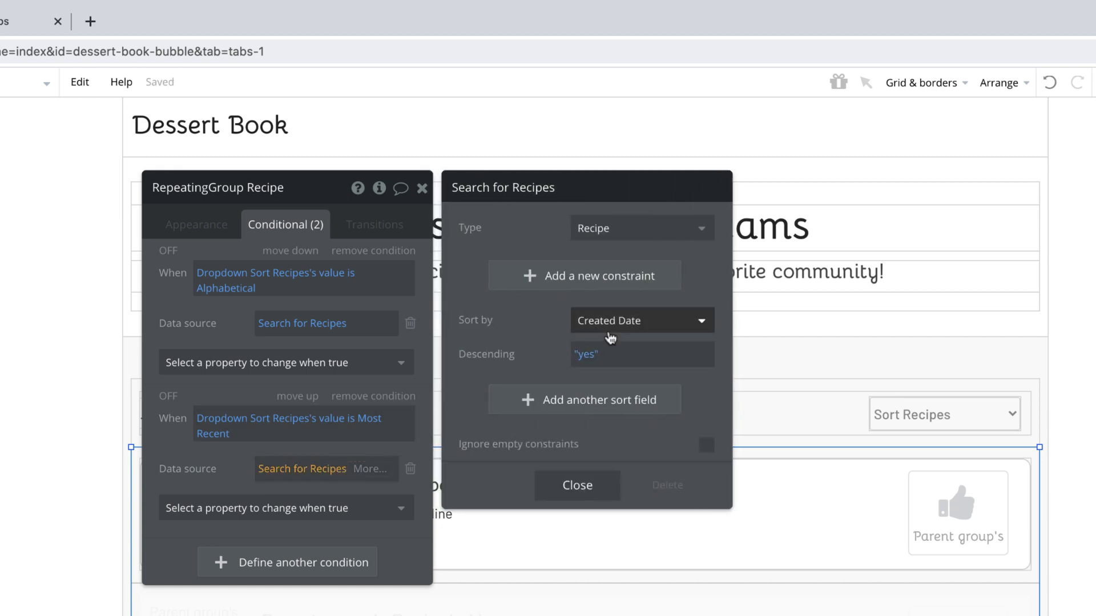
{"action": "mouse_move", "coordinate": [641, 320]}
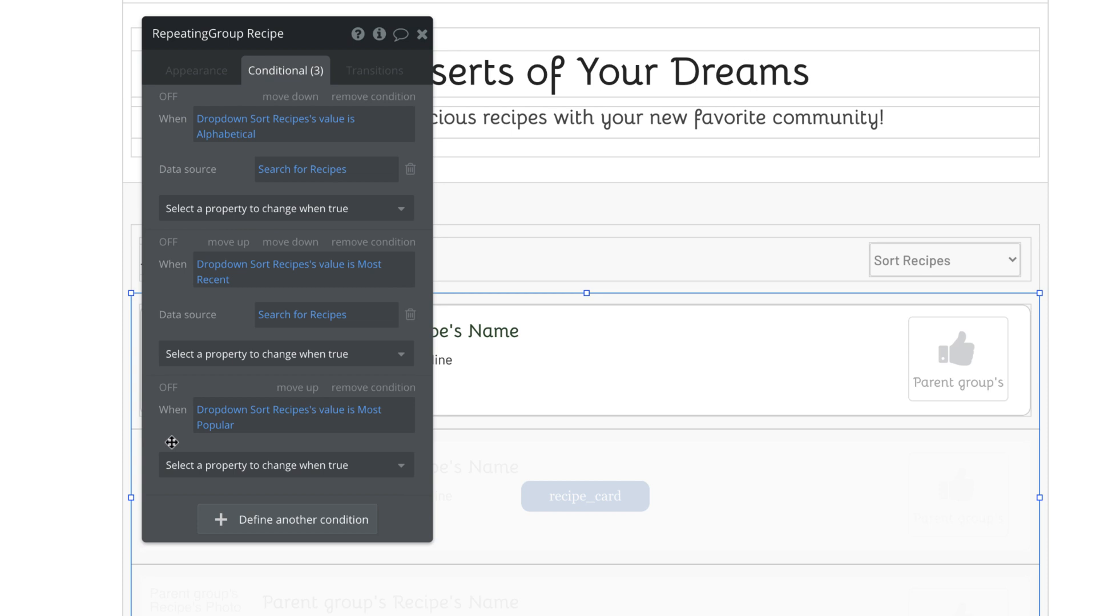
Paste the Search for Recipes data source into the Most Popular condition, sorted by upvotes
{"action": "left_click", "coordinate": [286, 464]}
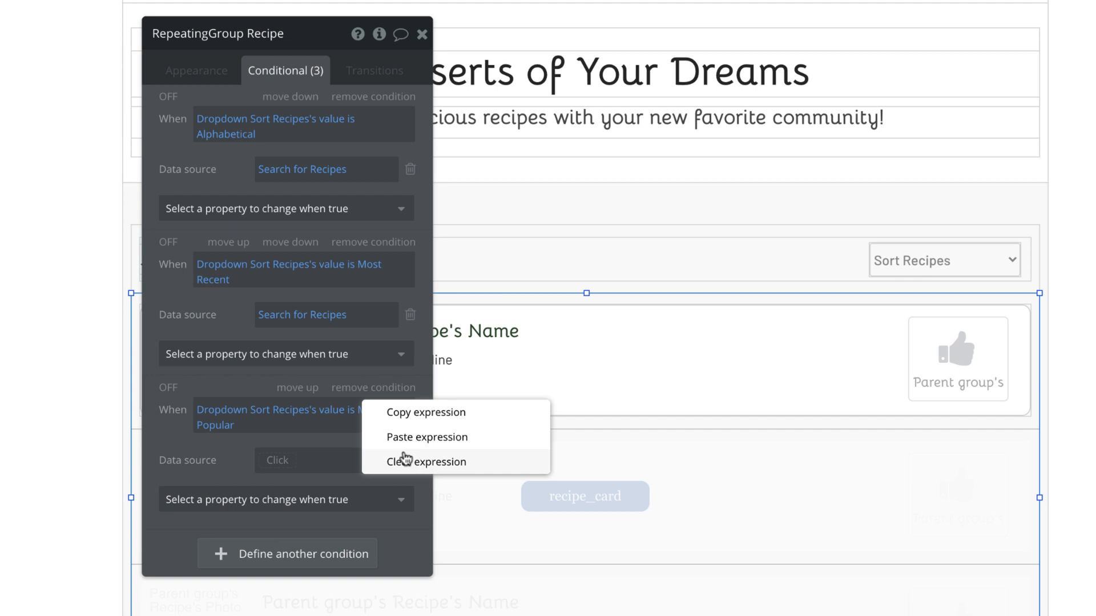
{"action": "left_click", "coordinate": [426, 462]}
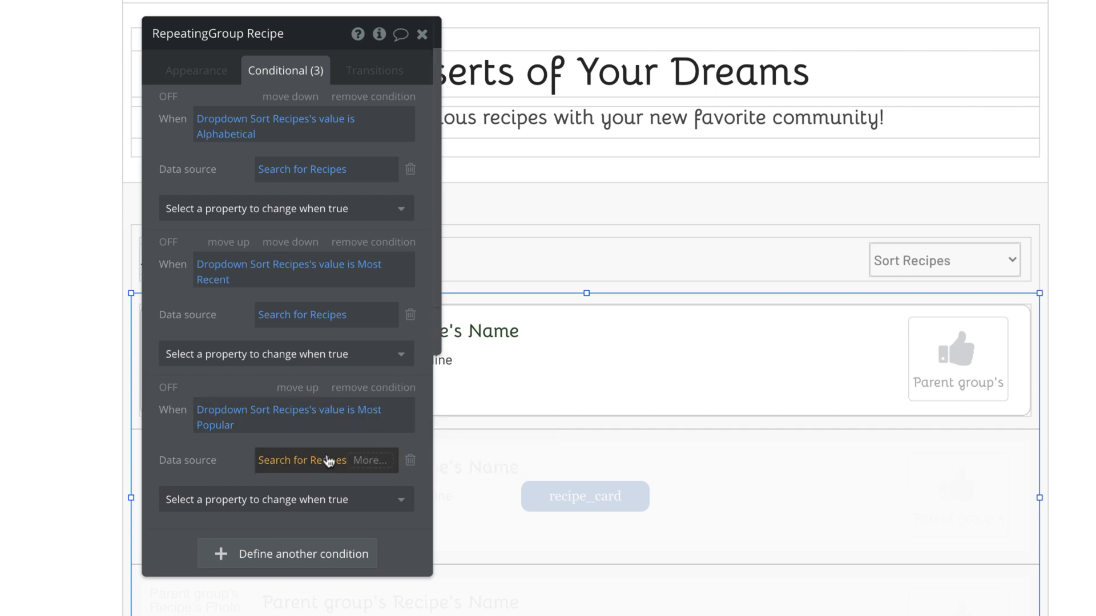
{"action": "left_click", "coordinate": [302, 460]}
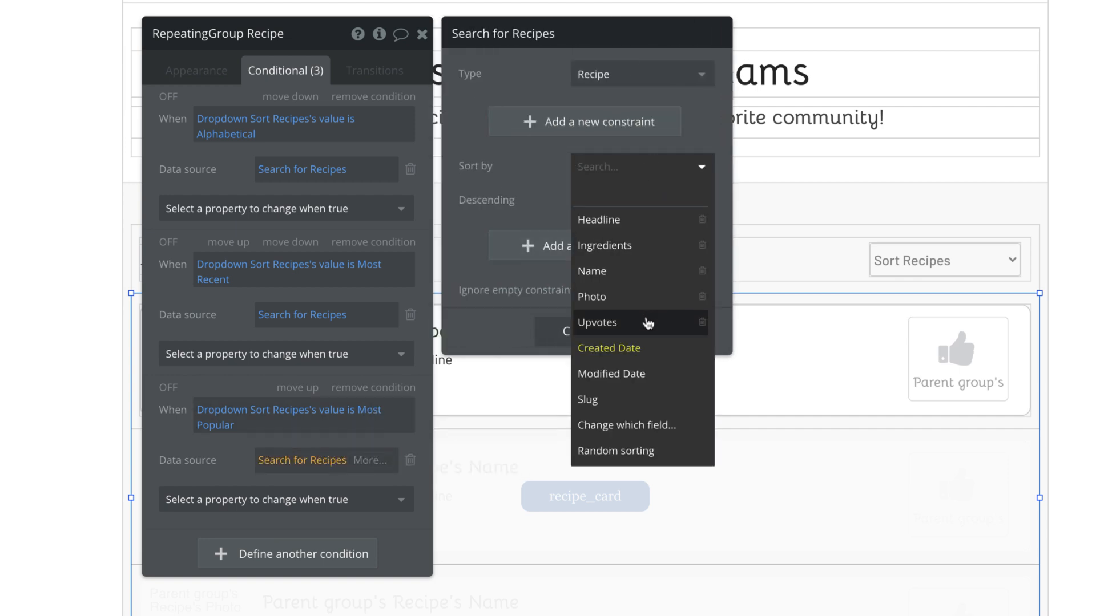
{"action": "left_click", "coordinate": [598, 322]}
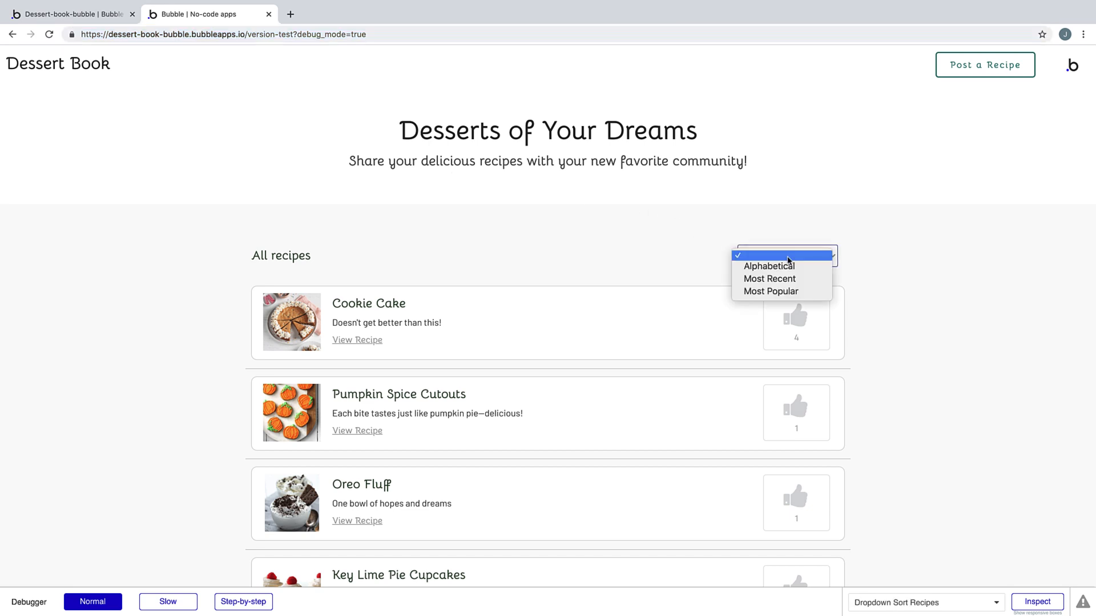
In the preview, choose Alphabetical, Most Recent, then Most Popular and watch the list reorder
{"action": "left_click", "coordinate": [769, 266]}
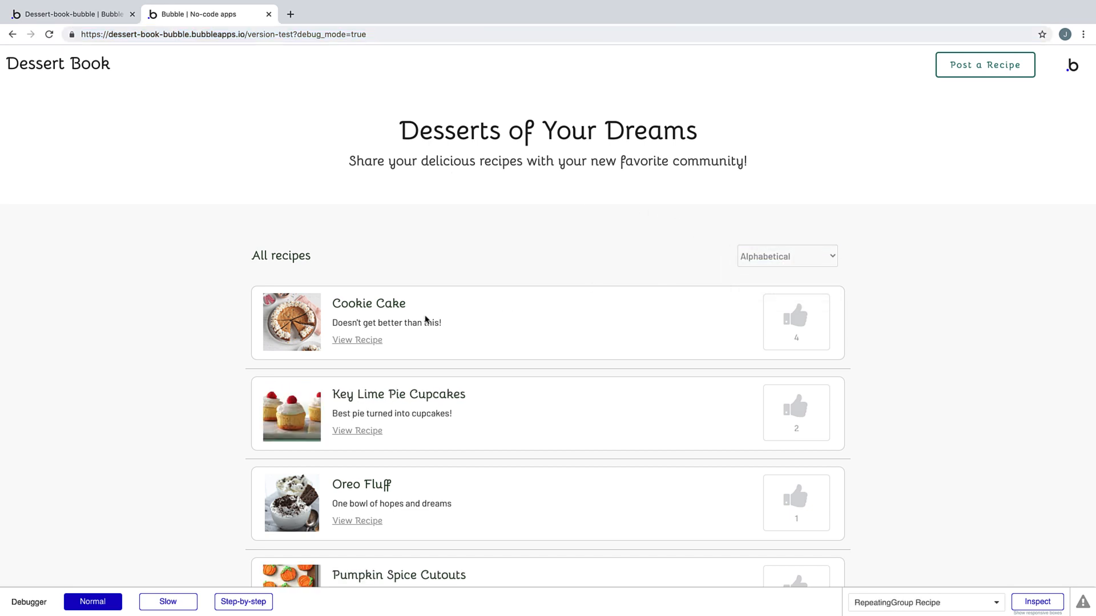
{"action": "left_click", "coordinate": [786, 256]}
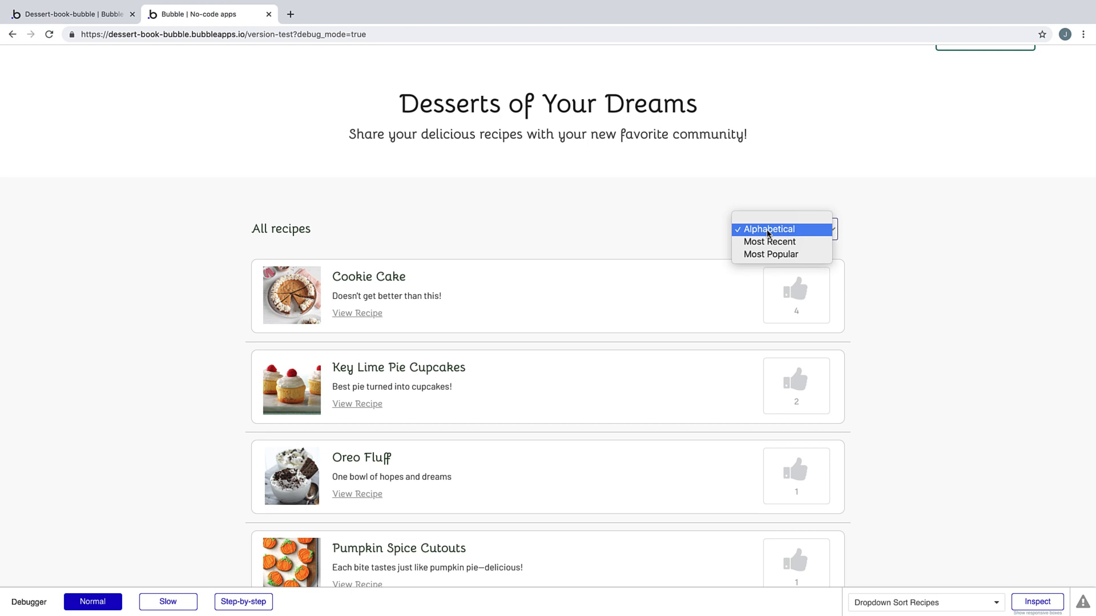
{"action": "left_click", "coordinate": [768, 240]}
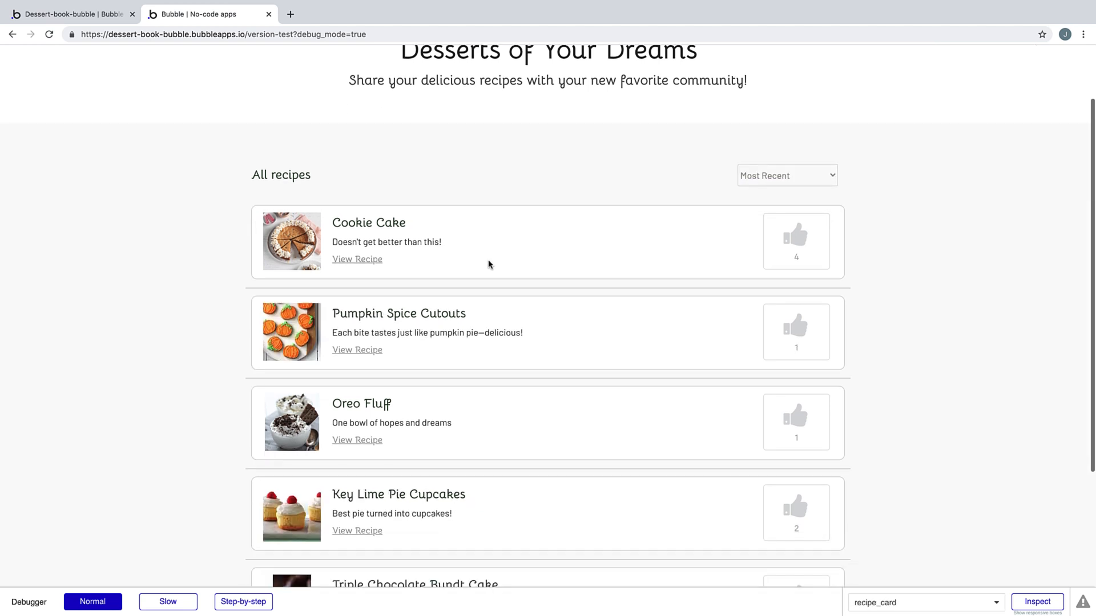
{"action": "left_click", "coordinate": [785, 175]}
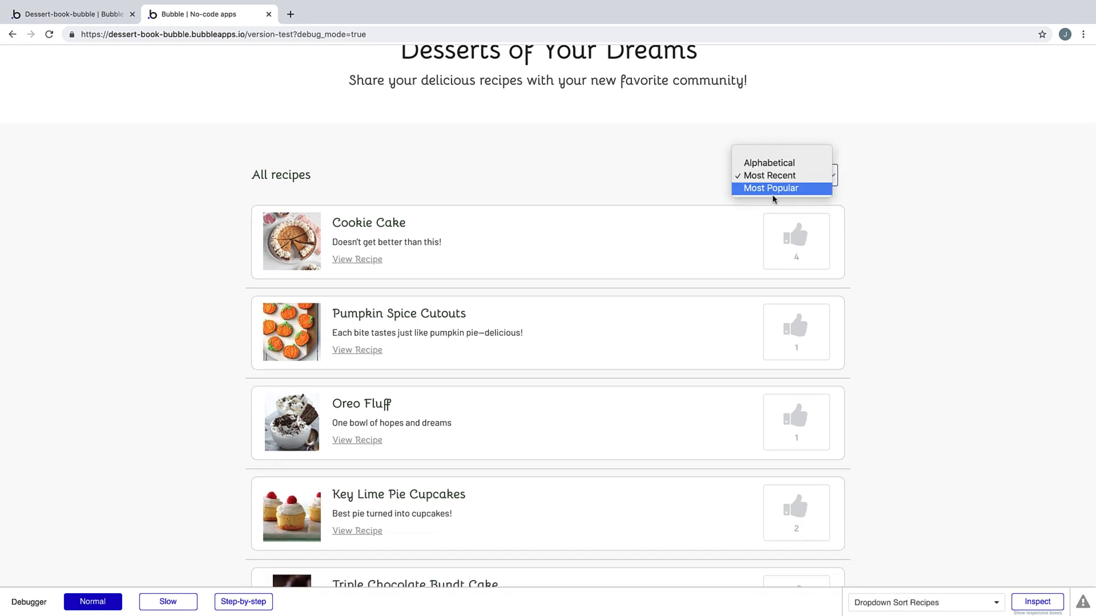
{"action": "left_click", "coordinate": [770, 188]}
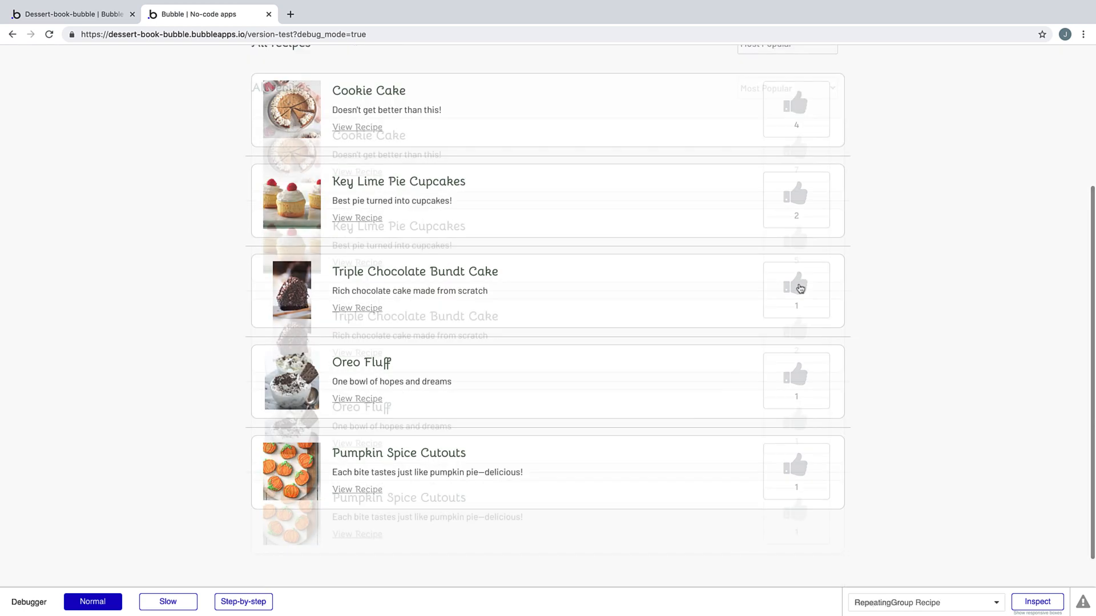